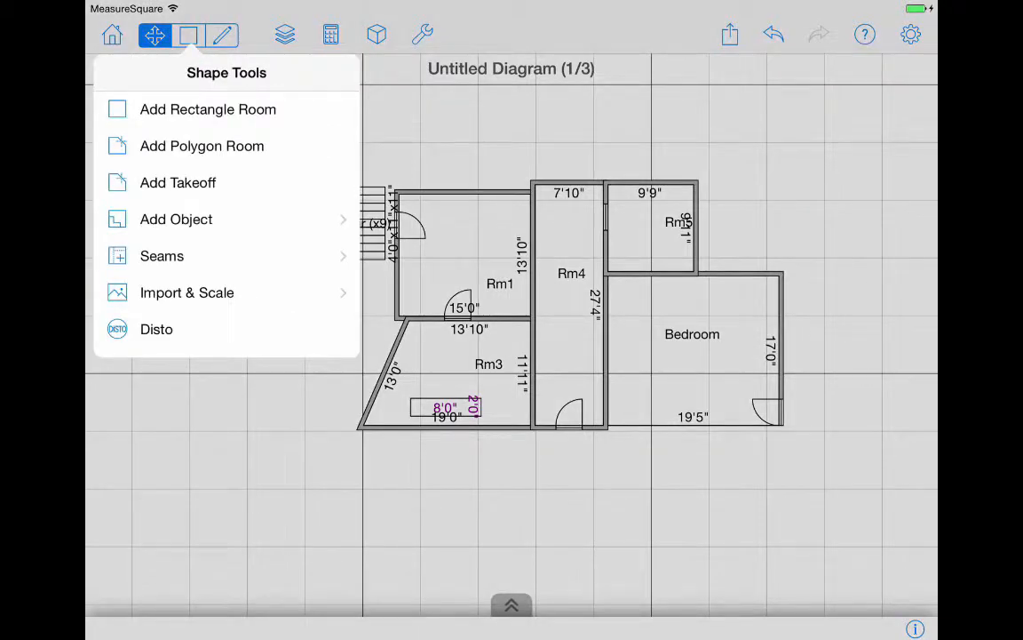
Step: Switch to the dimension tool and begin a dimension line along the bedroom's right wall
left_click(176, 218)
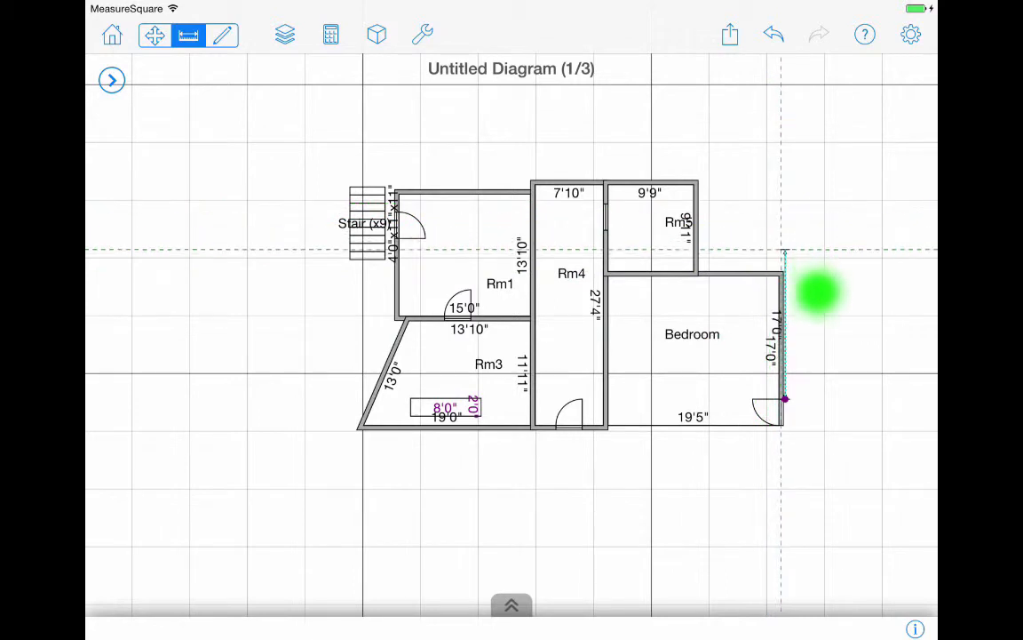
Step: Place the 14'0" dimension beside the bedroom, then start an arrowed comment below the plan
left_click(154, 34)
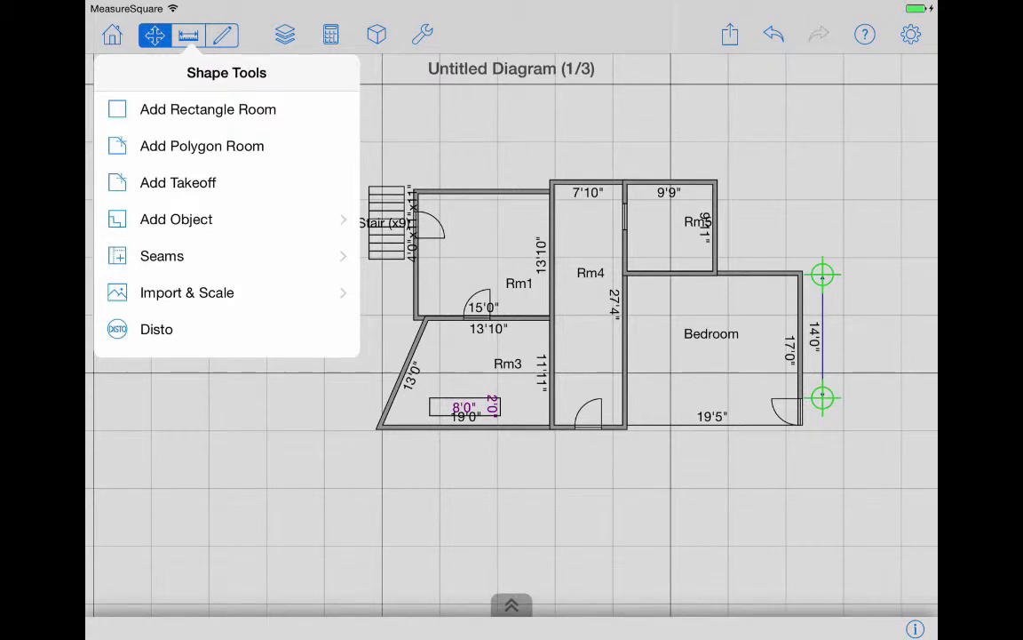
left_click(176, 218)
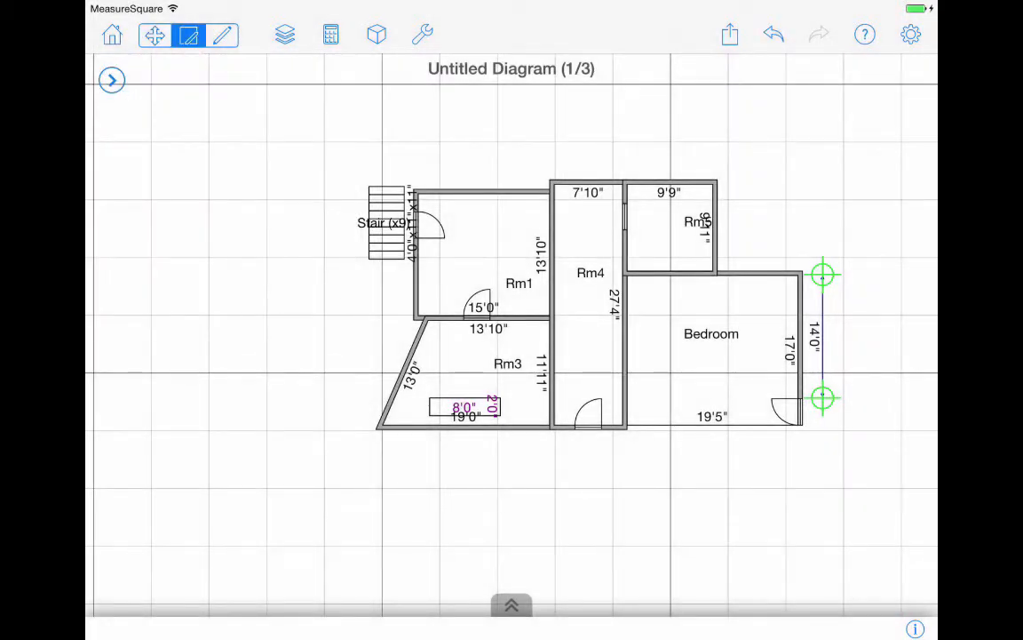
left_click(670, 546)
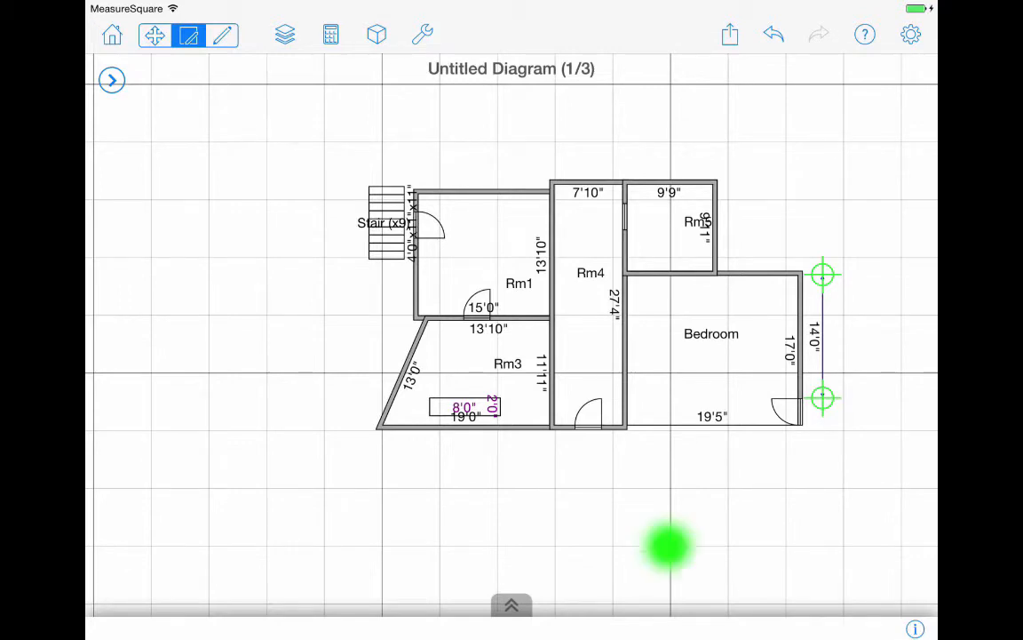
left_click(671, 545)
type("Open ar")
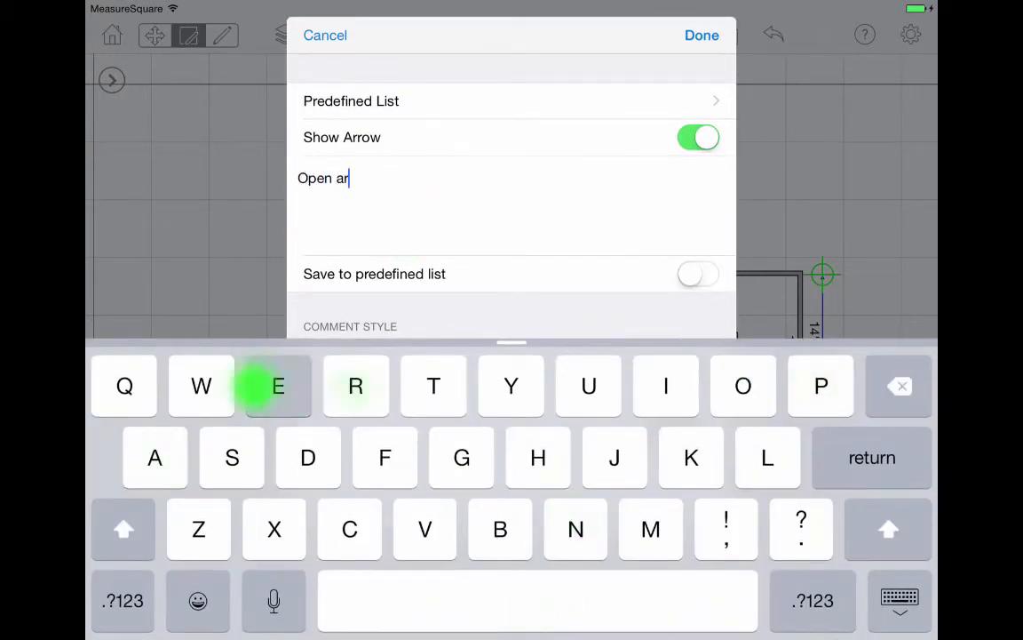
Step: Confirm the 'Open area' arrowed comment, then reopen its edit settings and close them
type("ea")
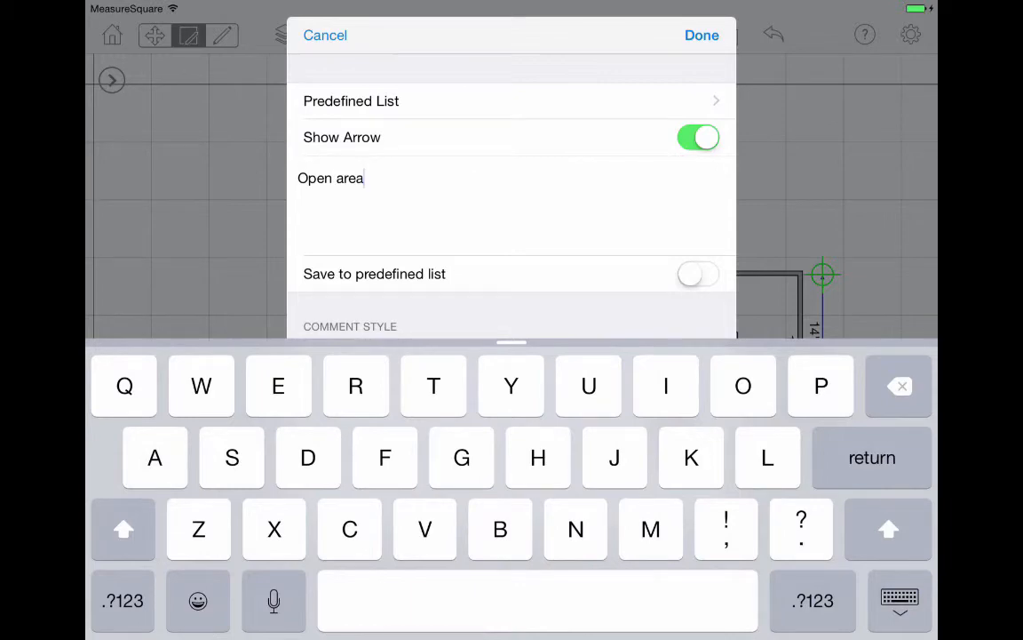
left_click(702, 35)
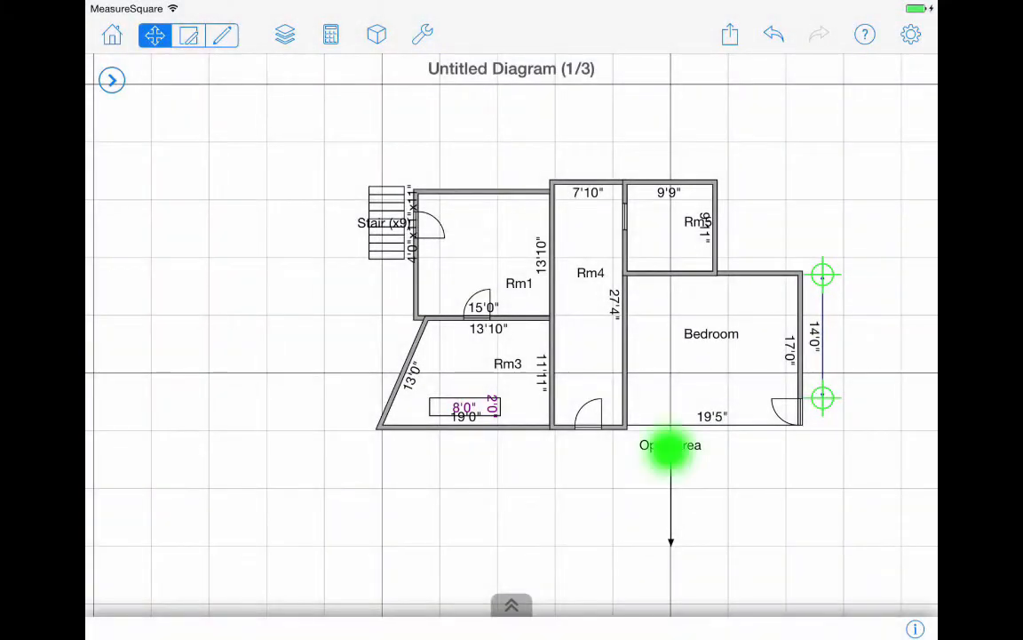
left_click(670, 445)
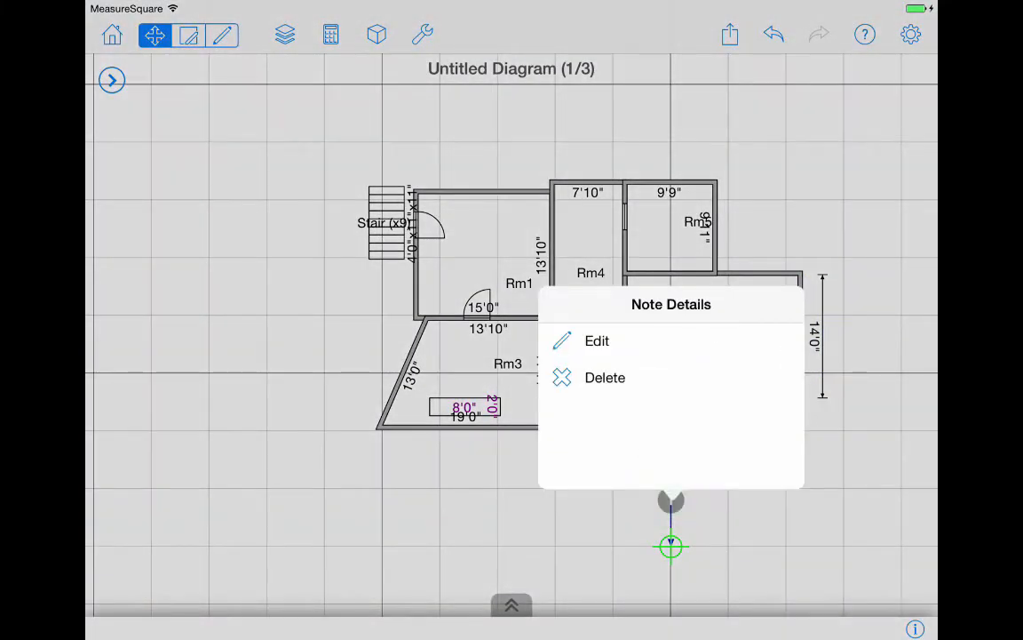
left_click(597, 340)
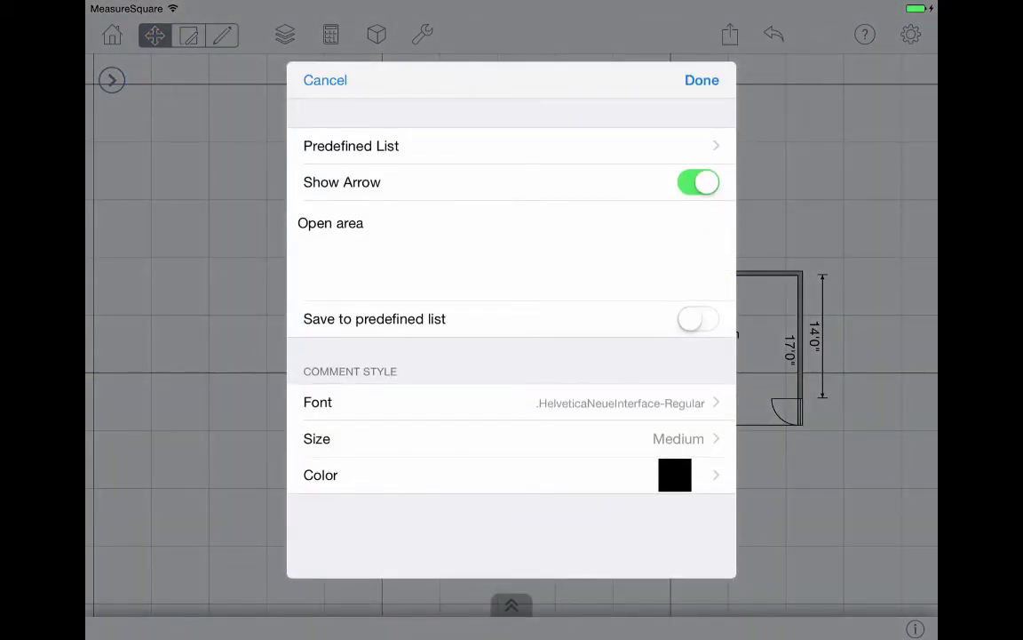
left_click(702, 80)
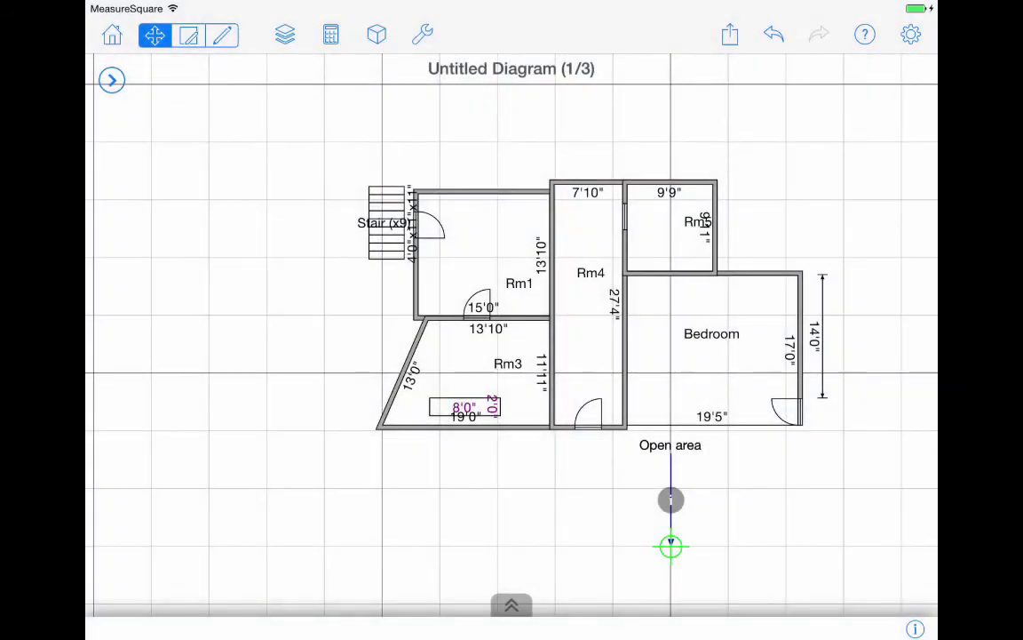